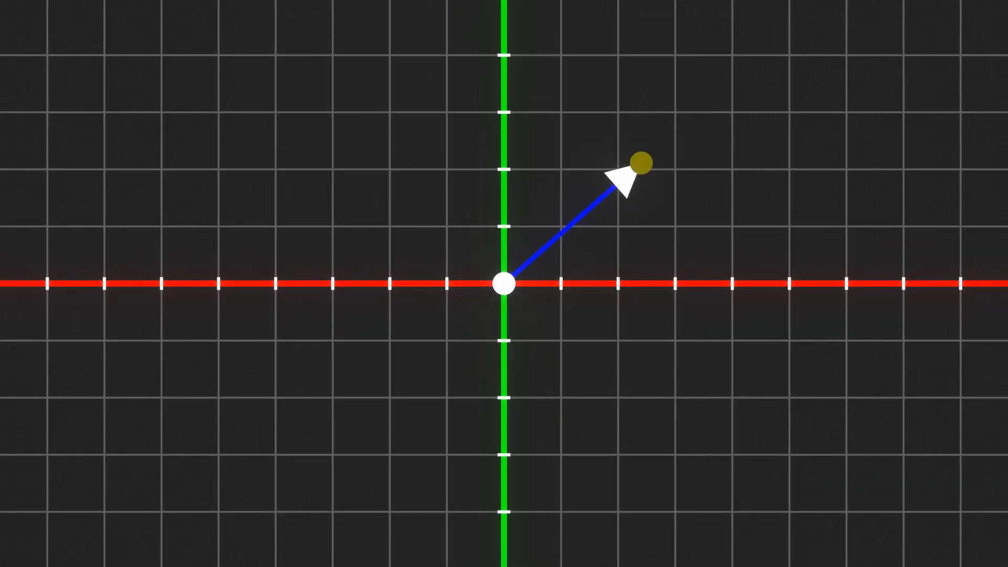
# Step: Drag the vector's tip so the blue arrow swings down nearly onto the red X axis
pyautogui.moveTo(636, 164); pyautogui.dragTo(681, 263)
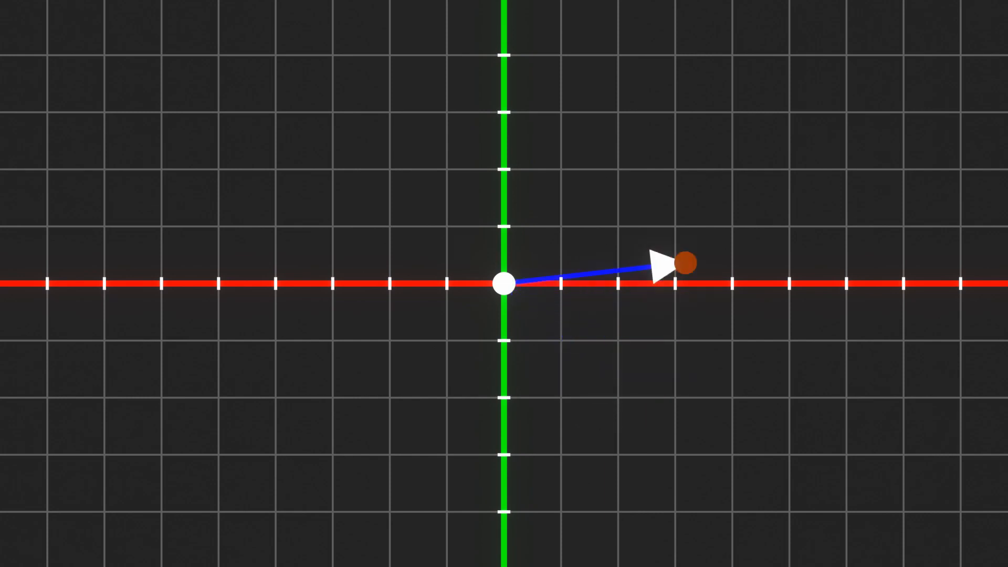
pyautogui.moveTo(687, 264); pyautogui.dragTo(636, 155)
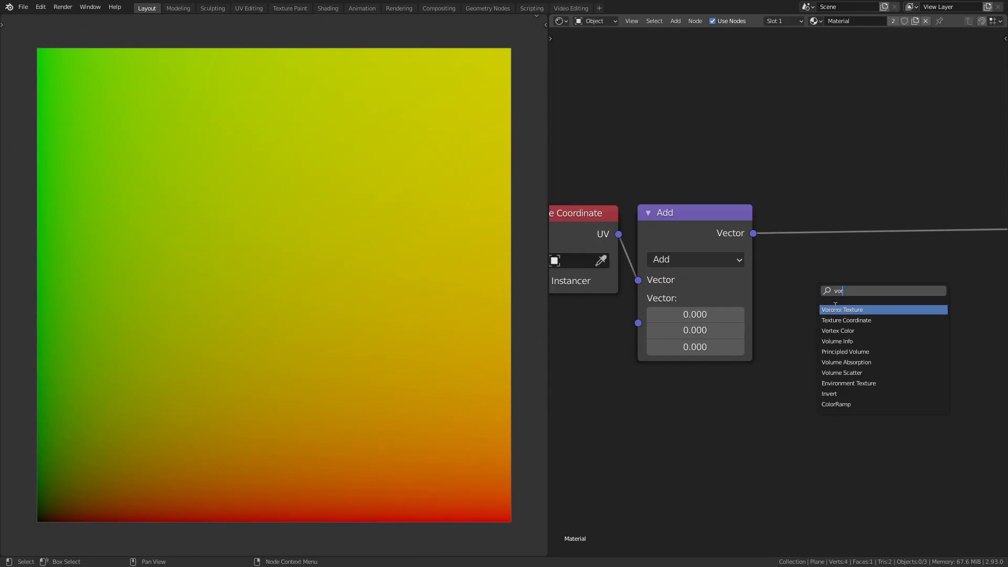
# Step: Add a Voronoi Texture fed by the Add node, offset X to 2.27, then Subtract 4.58
pyautogui.click(843, 309)
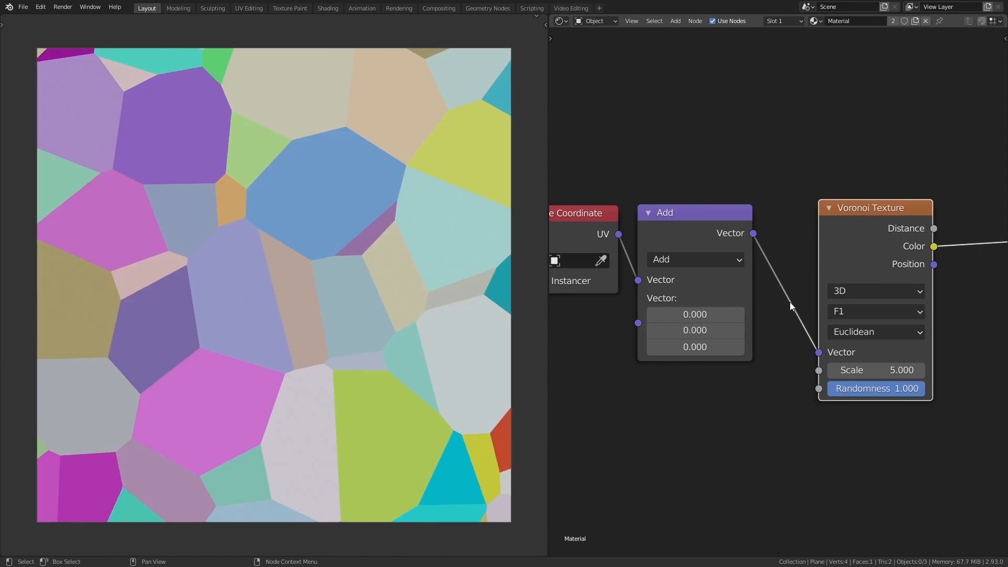
pyautogui.moveTo(871, 206); pyautogui.dragTo(855, 211)
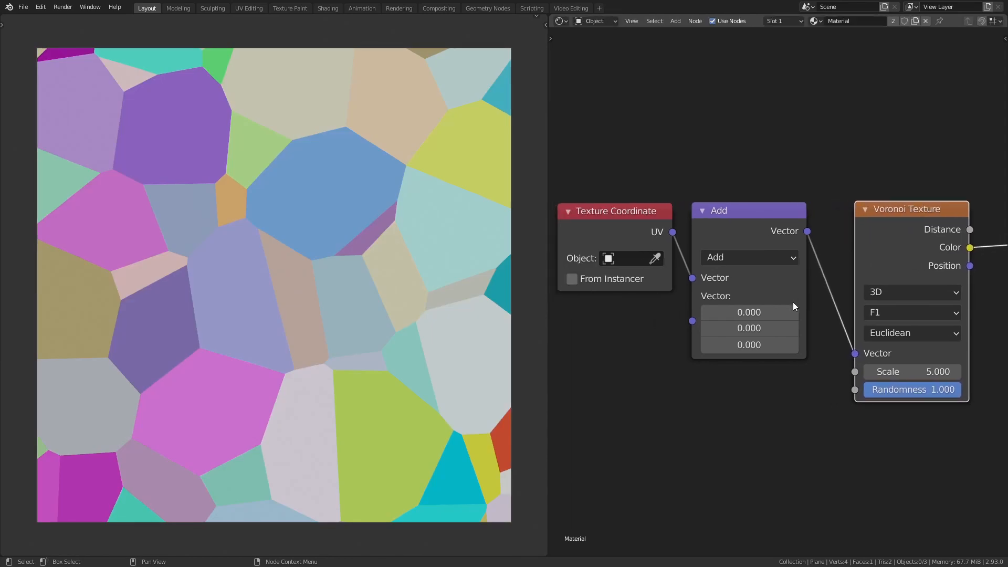
pyautogui.moveTo(748, 311); pyautogui.dragTo(784, 311)
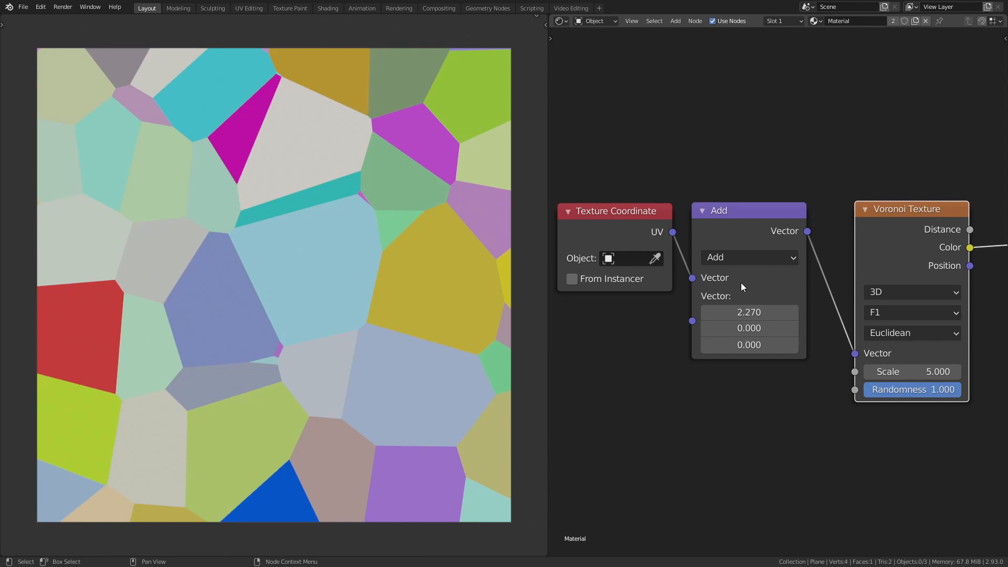
pyautogui.click(748, 257)
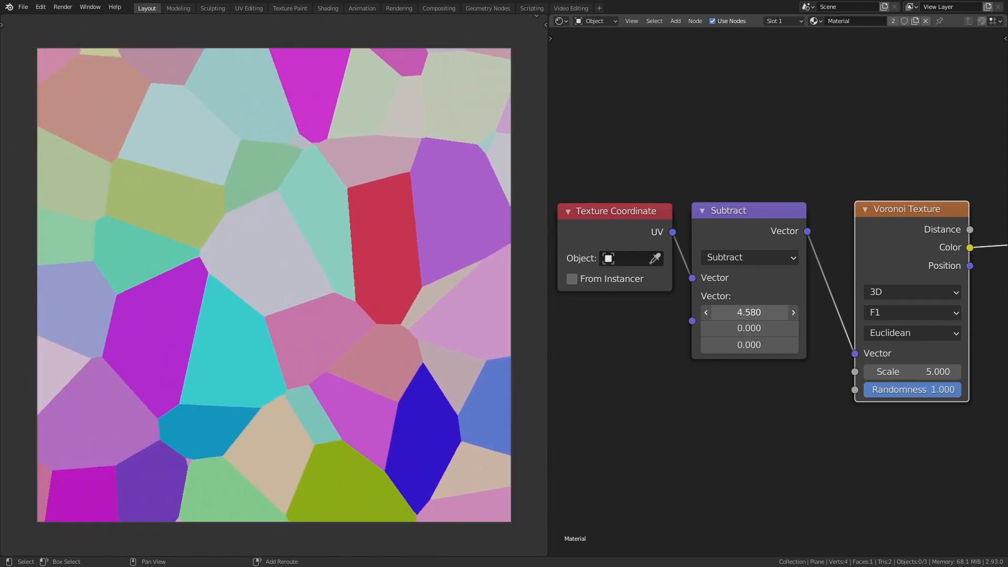
pyautogui.moveTo(749, 313); pyautogui.dragTo(765, 312)
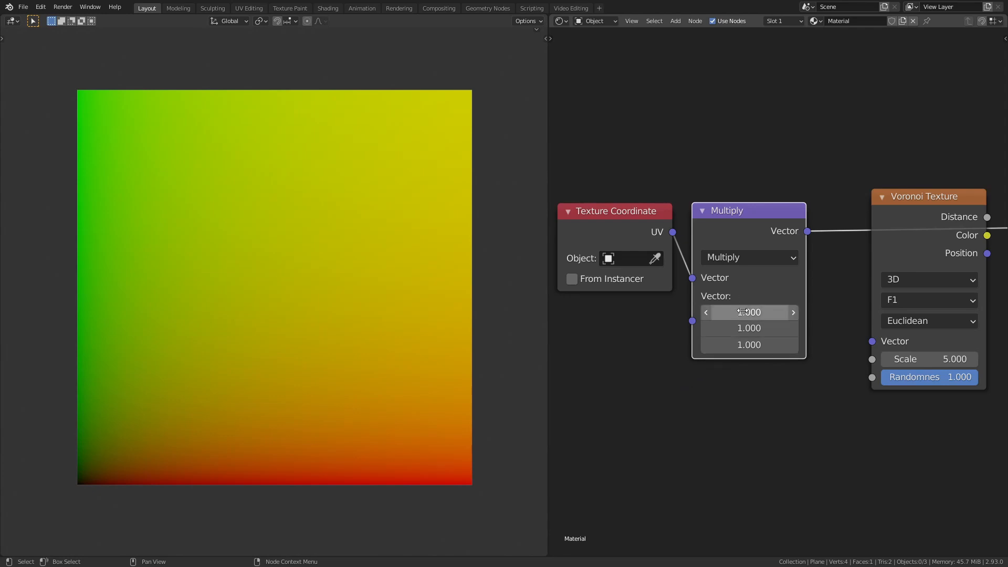
pyautogui.moveTo(748, 312)
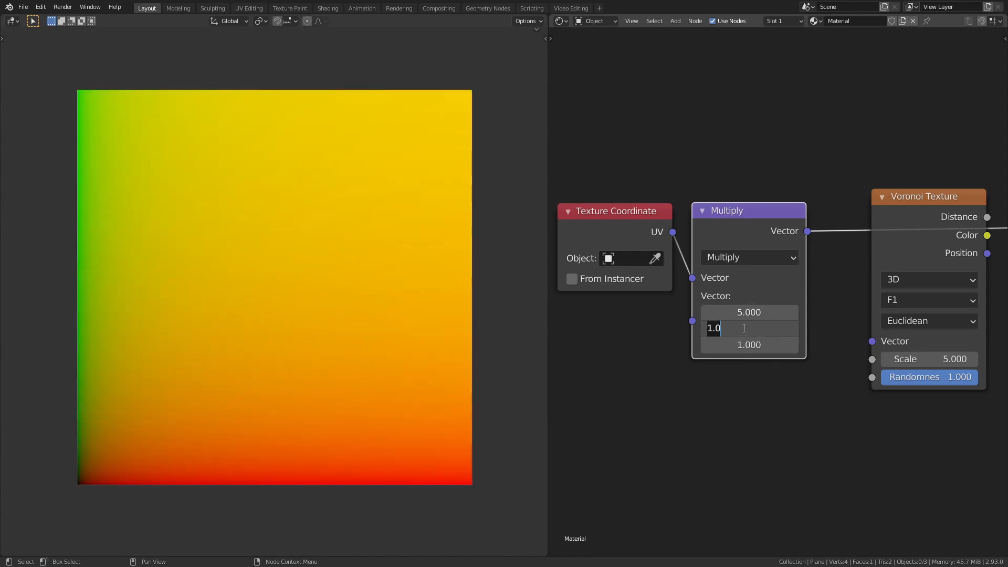
# Step: Set the Multiply node values, link it to the Voronoi Vector, and raise X to 7
pyautogui.write('5.000')
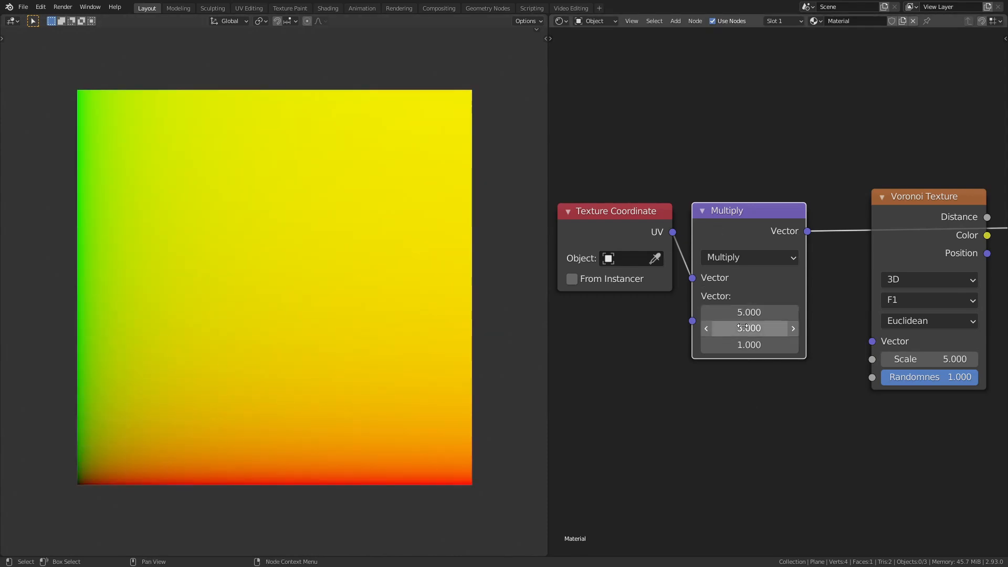
pyautogui.write('1.000')
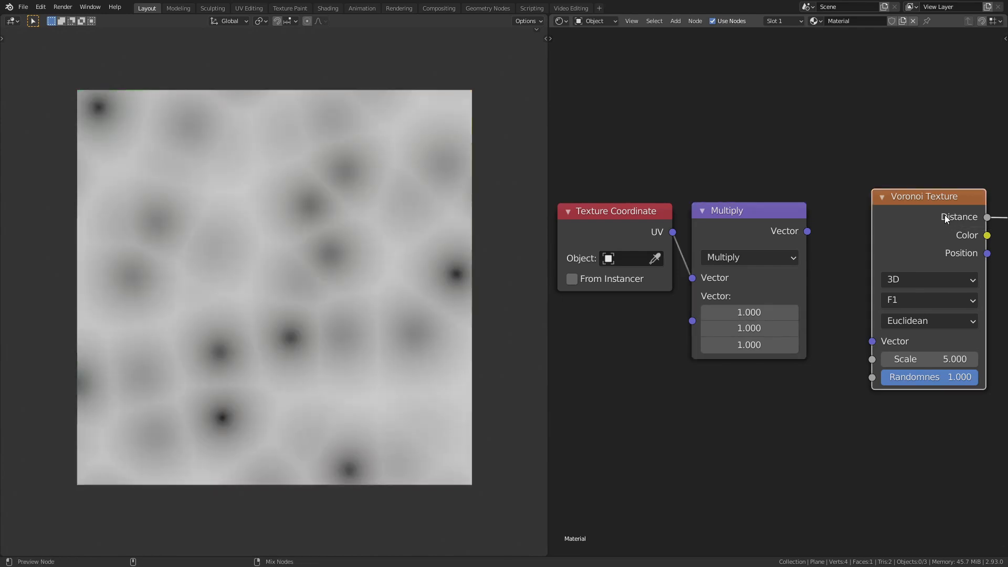
pyautogui.moveTo(808, 231); pyautogui.dragTo(871, 341)
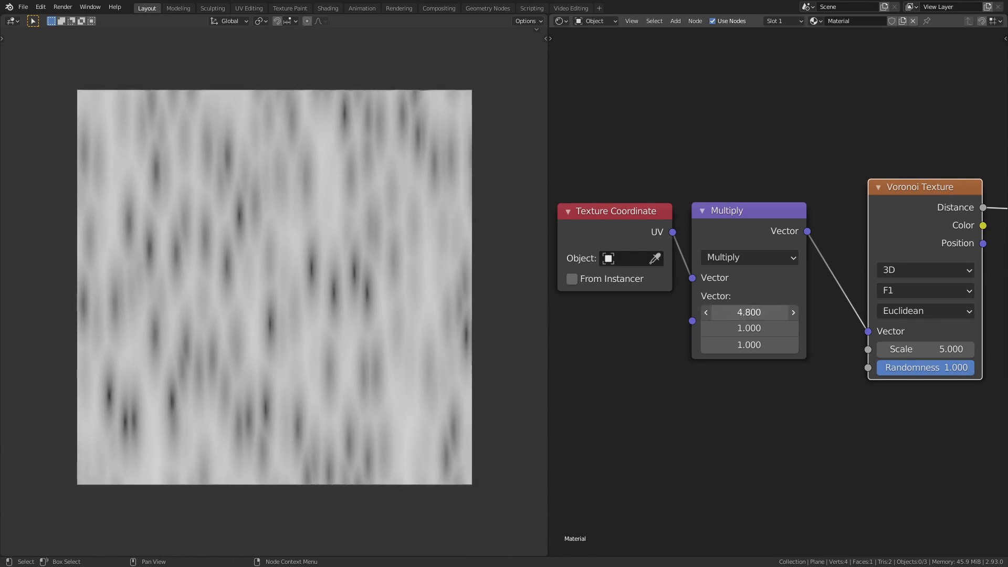
pyautogui.moveTo(739, 312); pyautogui.dragTo(765, 312)
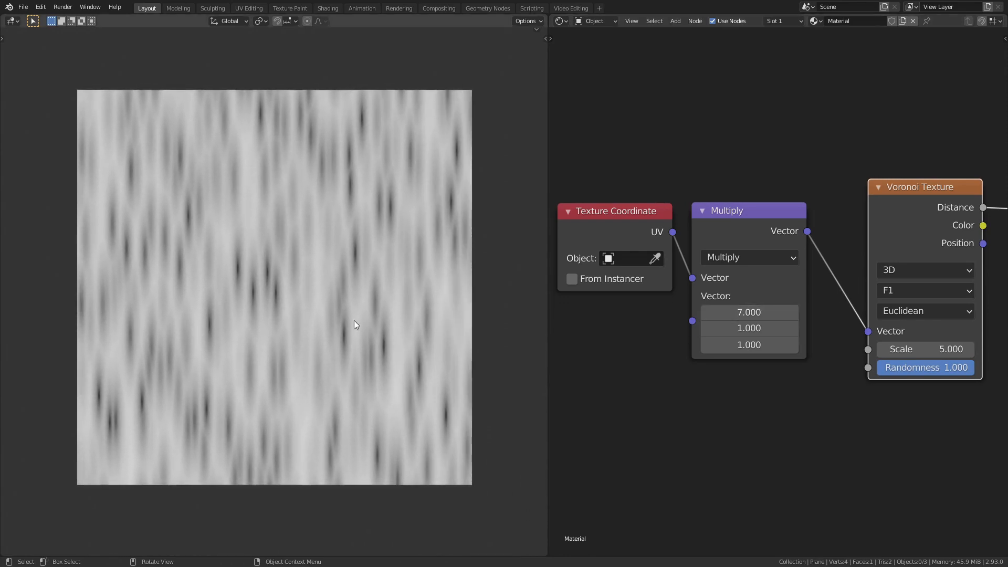
pyautogui.click(748, 257)
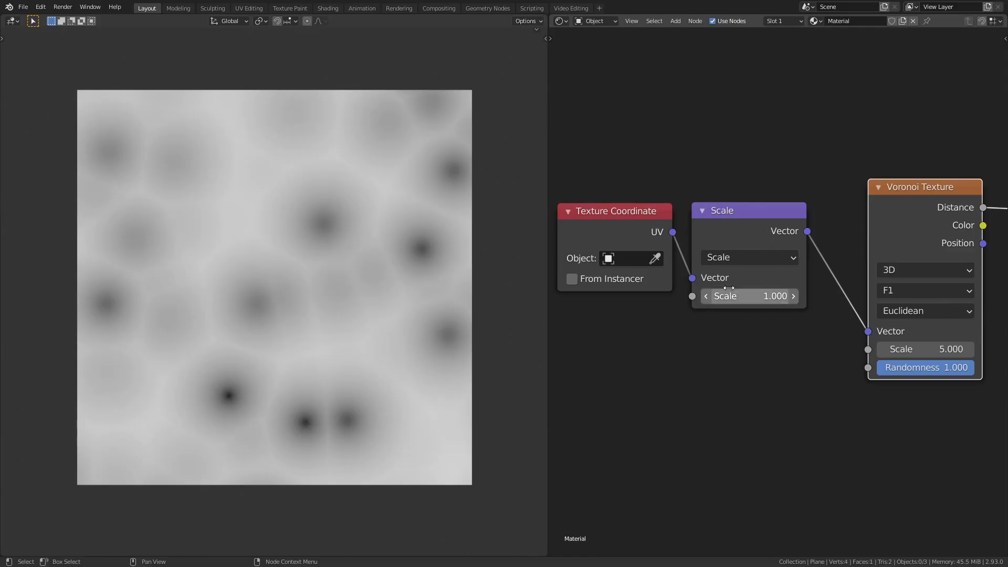
# Step: Raise the Scale node's factor from 1.0 to 2.4 to shrink the Voronoi cells
pyautogui.moveTo(750, 296); pyautogui.dragTo(778, 295)
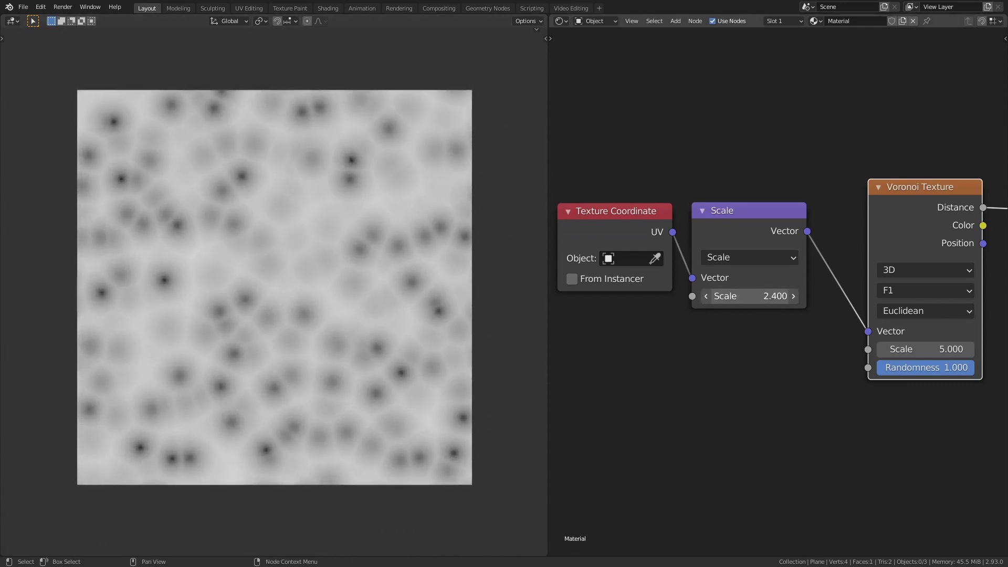
pyautogui.moveTo(720, 296); pyautogui.dragTo(771, 295)
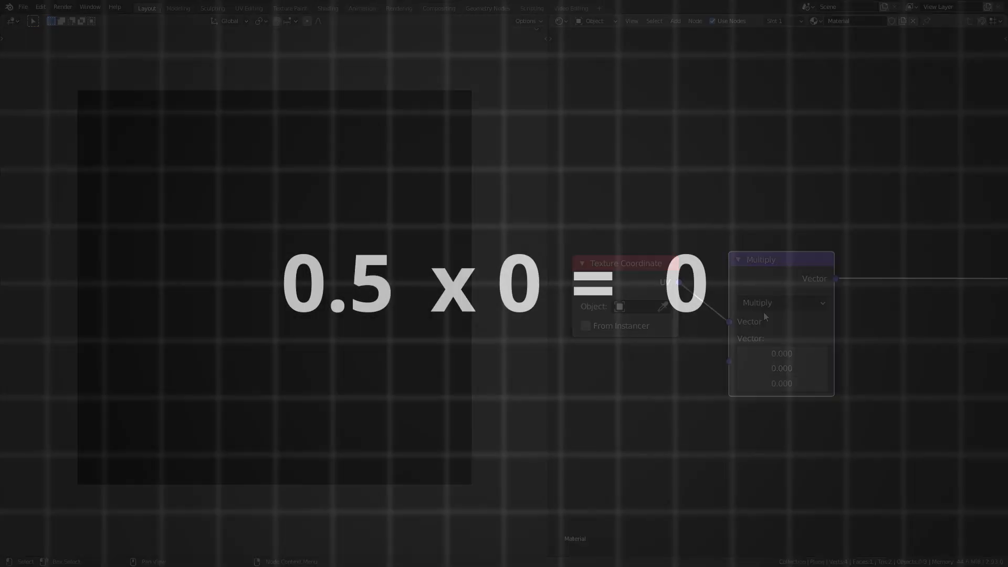
# Step: Set the Vector Math node to Subtract with a second vector of 0.5, 0.5, 0
pyautogui.click(781, 302)
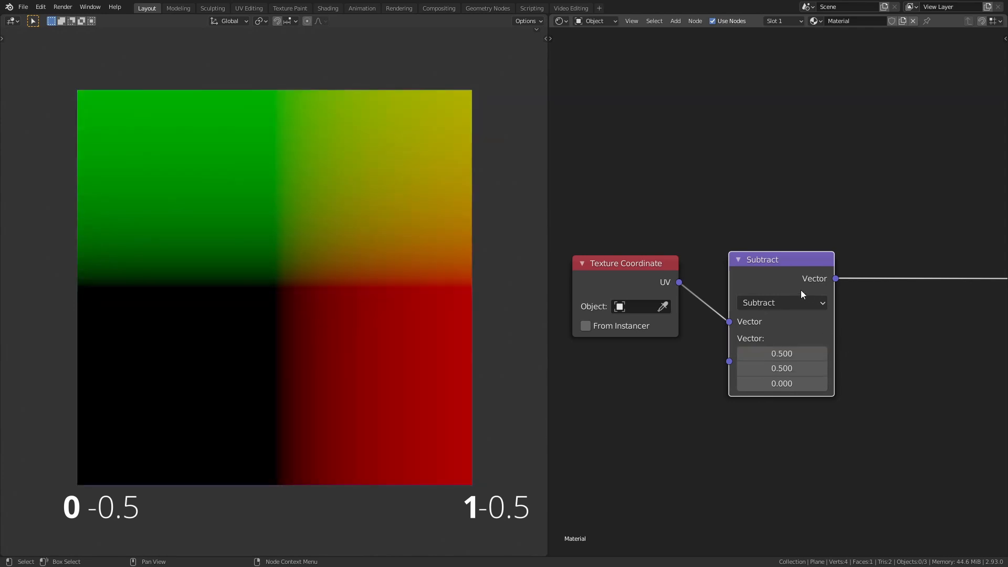
pyautogui.moveTo(770, 292)
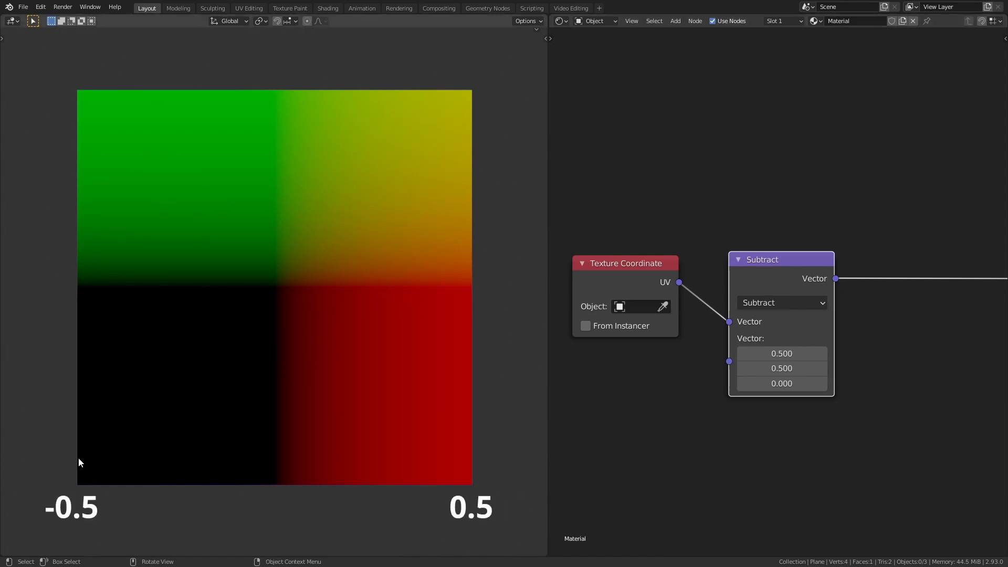
pyautogui.moveTo(467, 503)
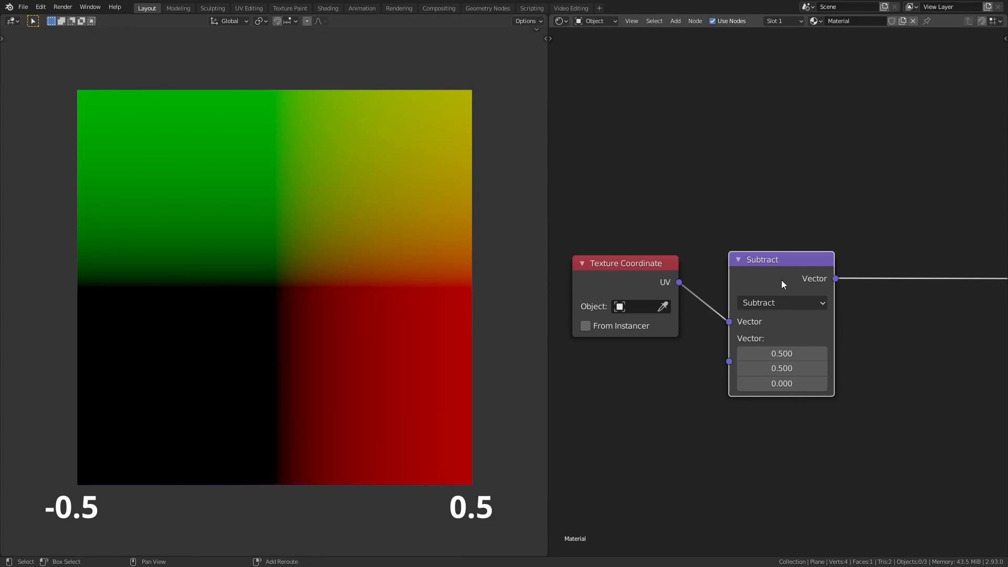
pyautogui.moveTo(776, 284)
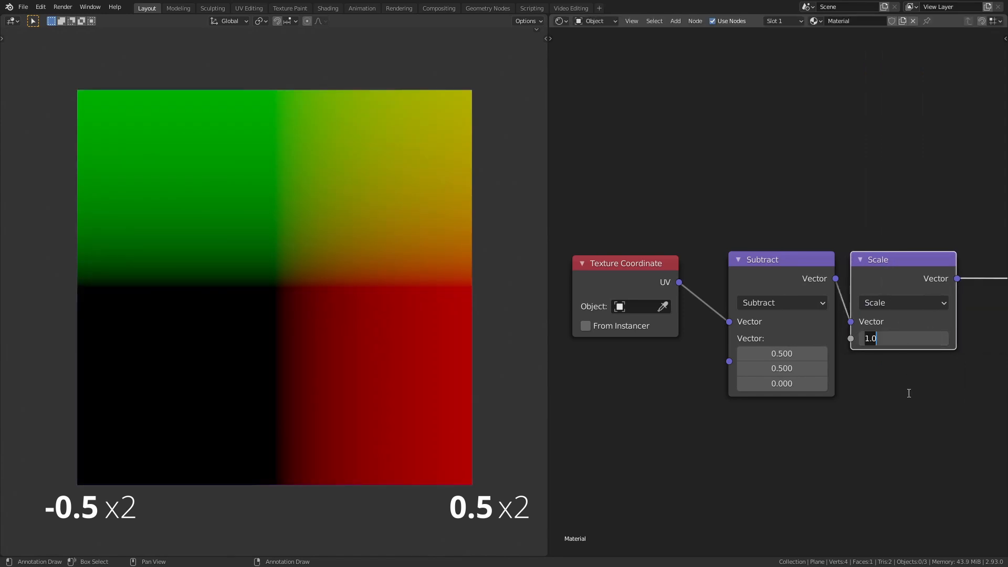
# Step: Change the ghosthuggy.png Image Texture extension from Repeat to Clip
pyautogui.click(903, 296)
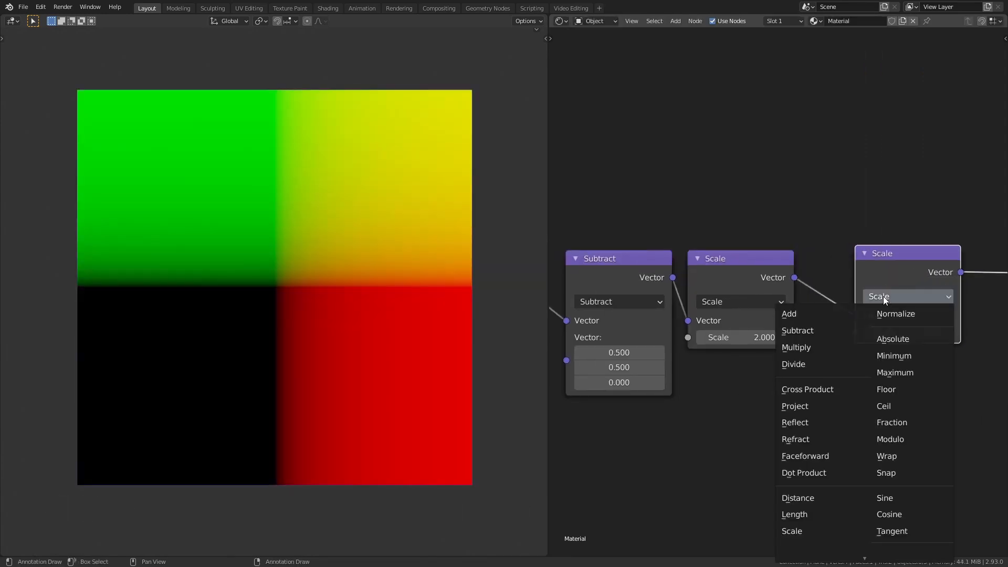
pyautogui.click(893, 339)
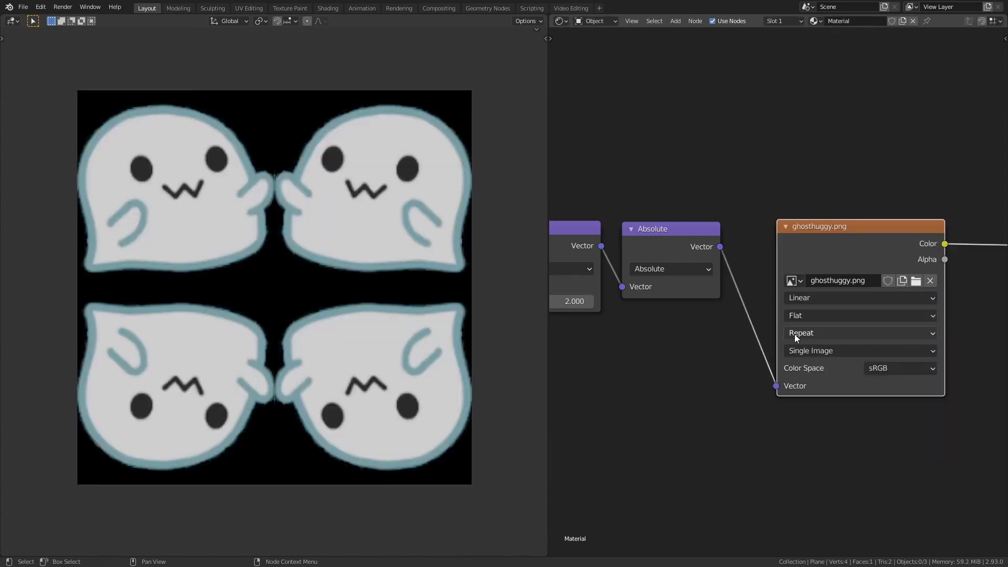
pyautogui.click(860, 332)
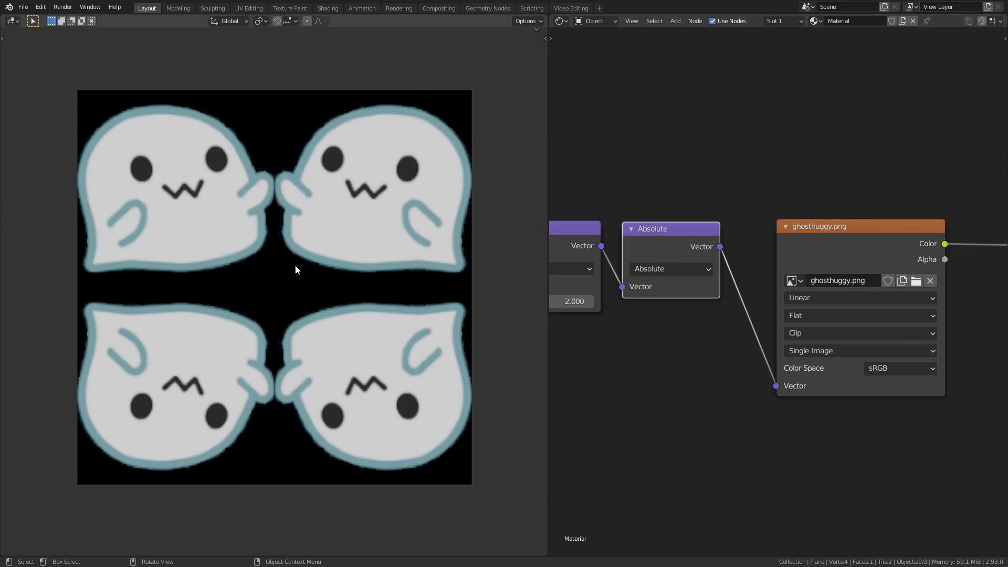
pyautogui.moveTo(423, 289)
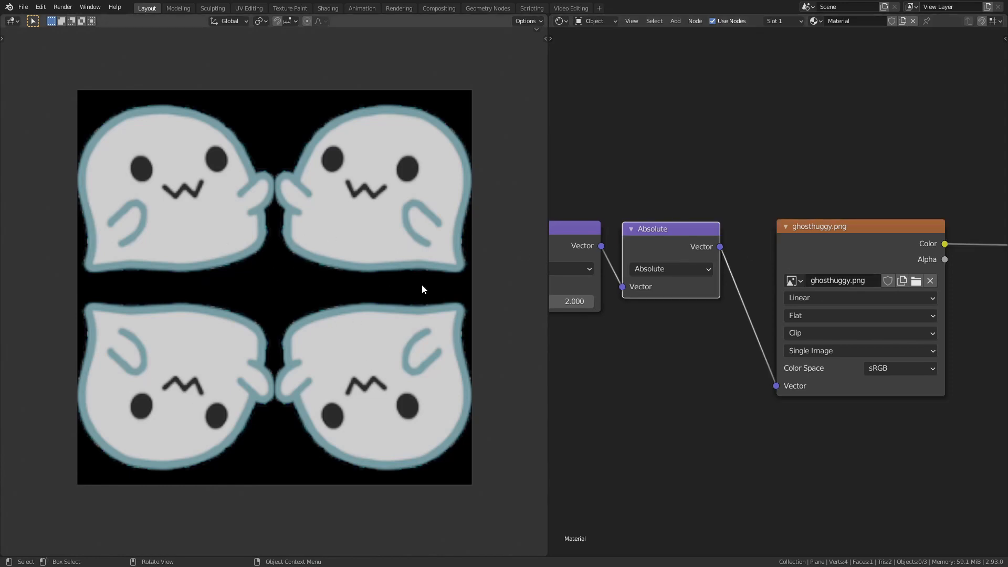
pyautogui.click(669, 229)
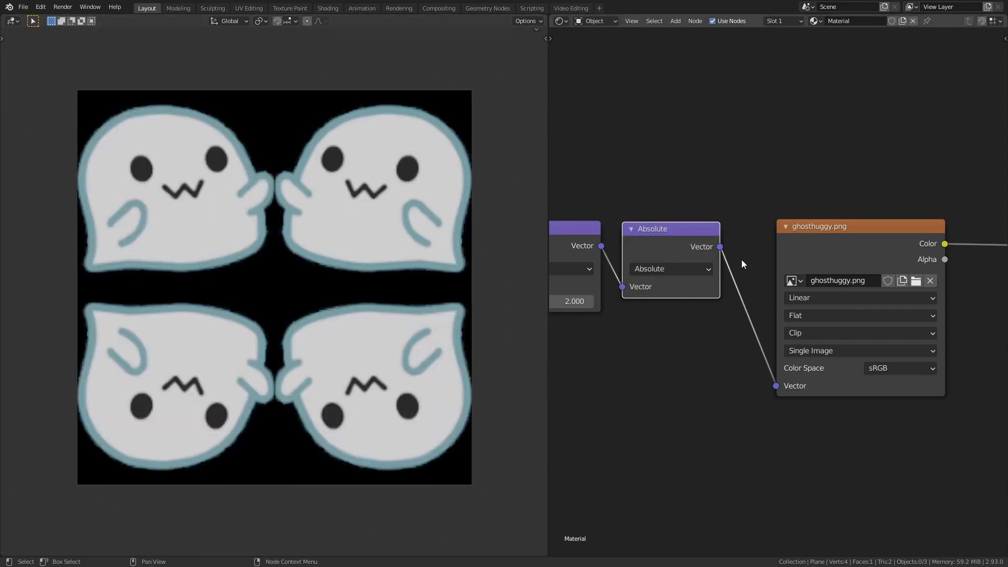
# Step: Set the new UV-fed Vector Math node's operation to Add
pyautogui.click(824, 268)
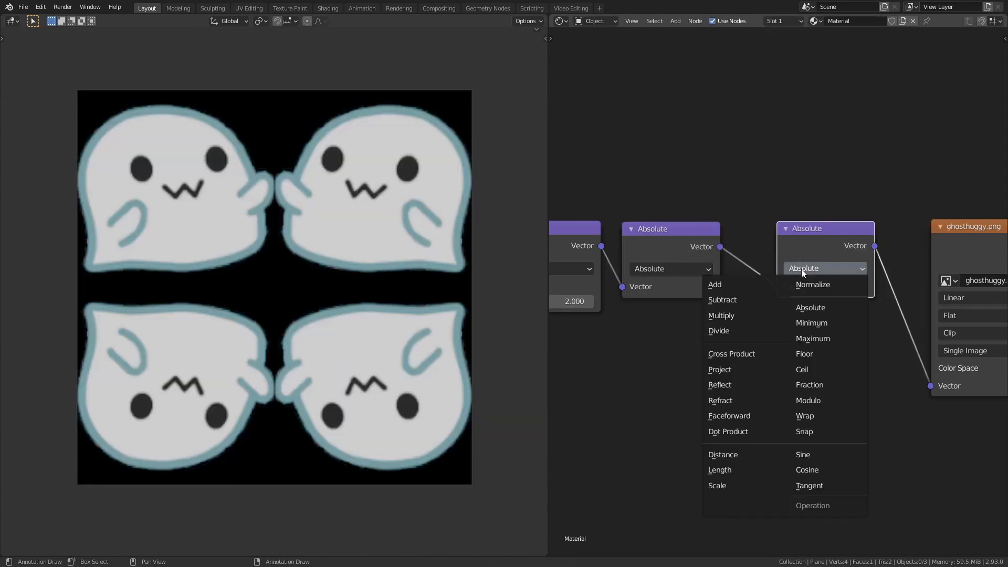
pyautogui.click(721, 300)
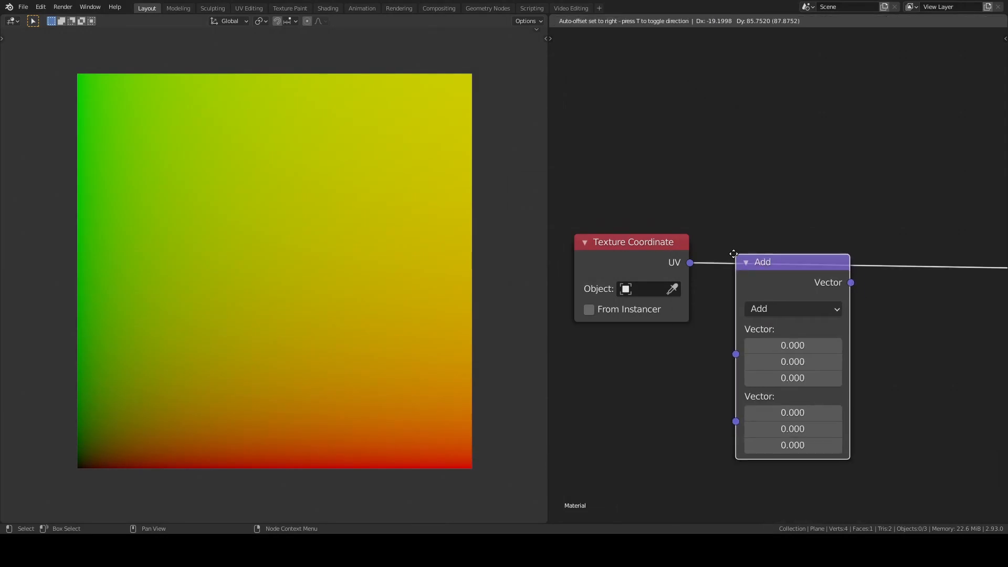
# Step: Switch the Add node to Scale 29.8 and add a second Vector Math node set to Sine
pyautogui.click(793, 309)
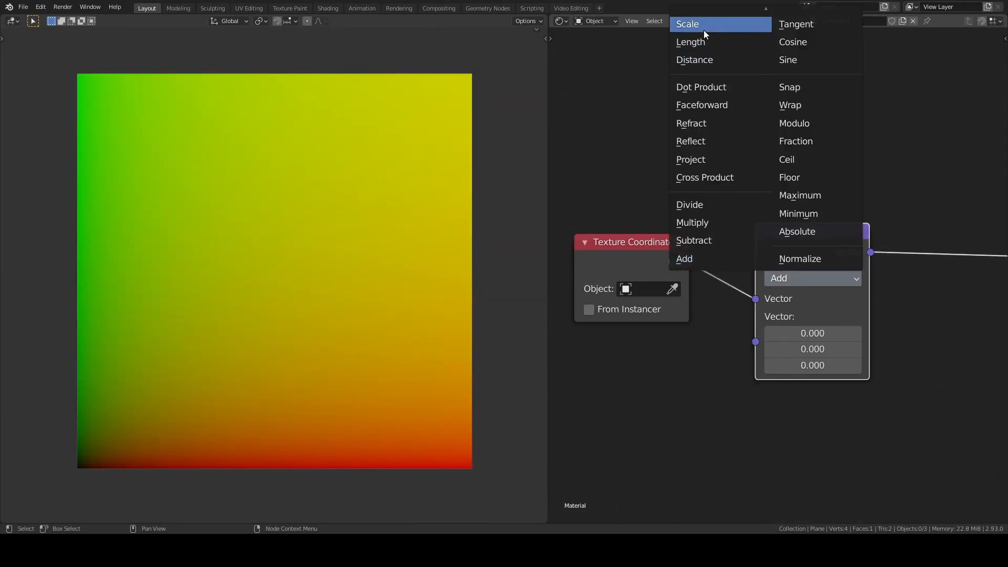
pyautogui.click(686, 24)
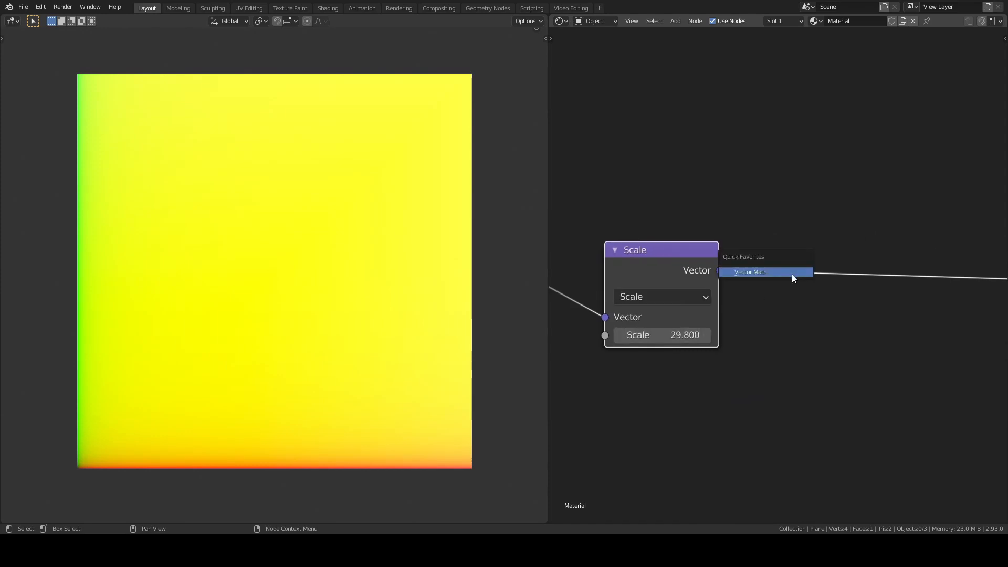
pyautogui.click(750, 272)
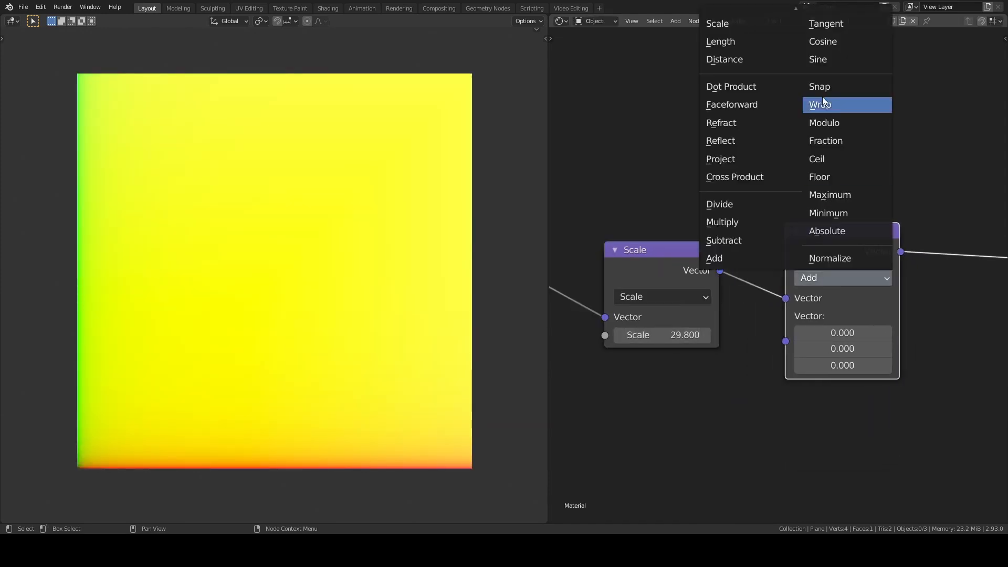
pyautogui.click(817, 58)
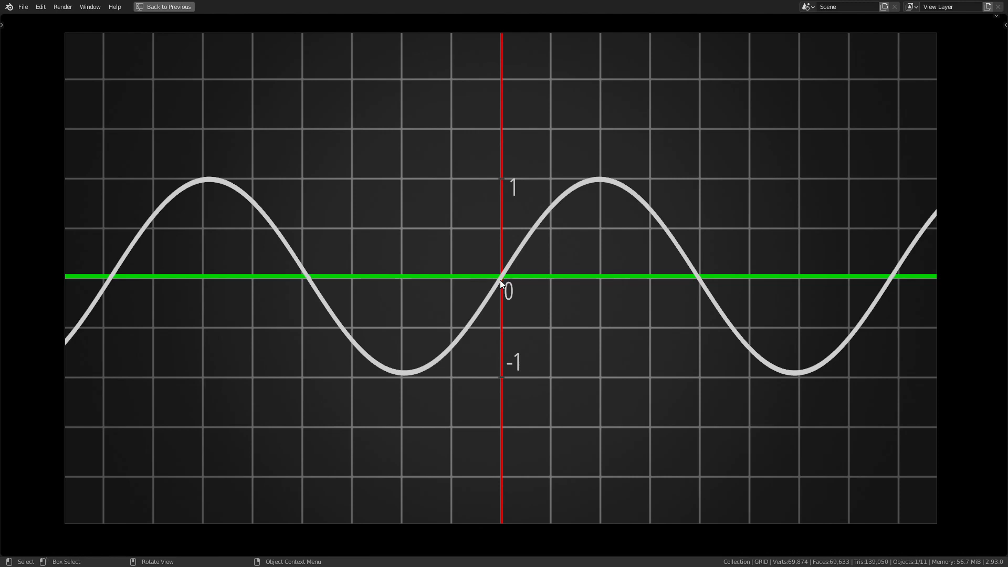
pyautogui.moveTo(526, 242)
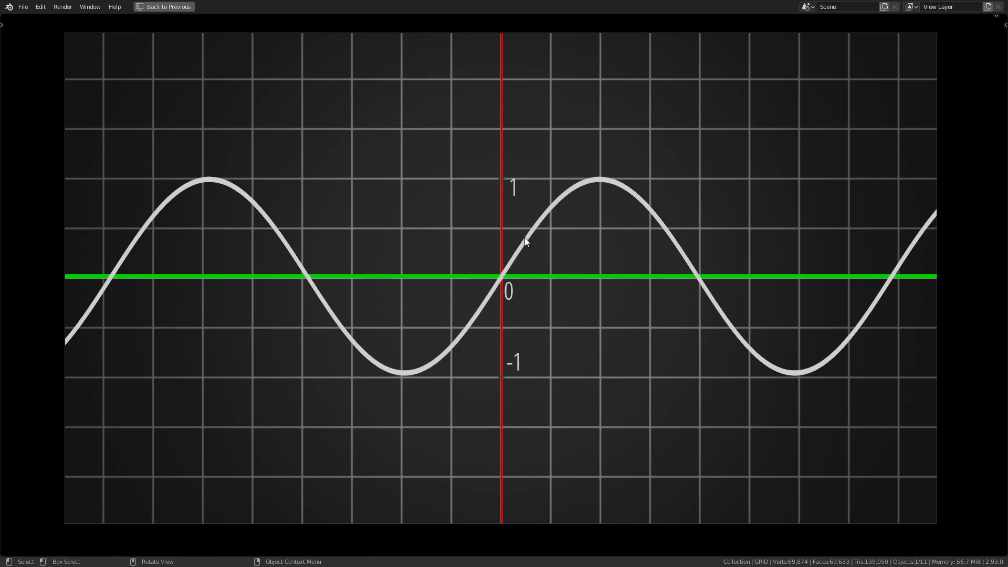
pyautogui.moveTo(704, 290)
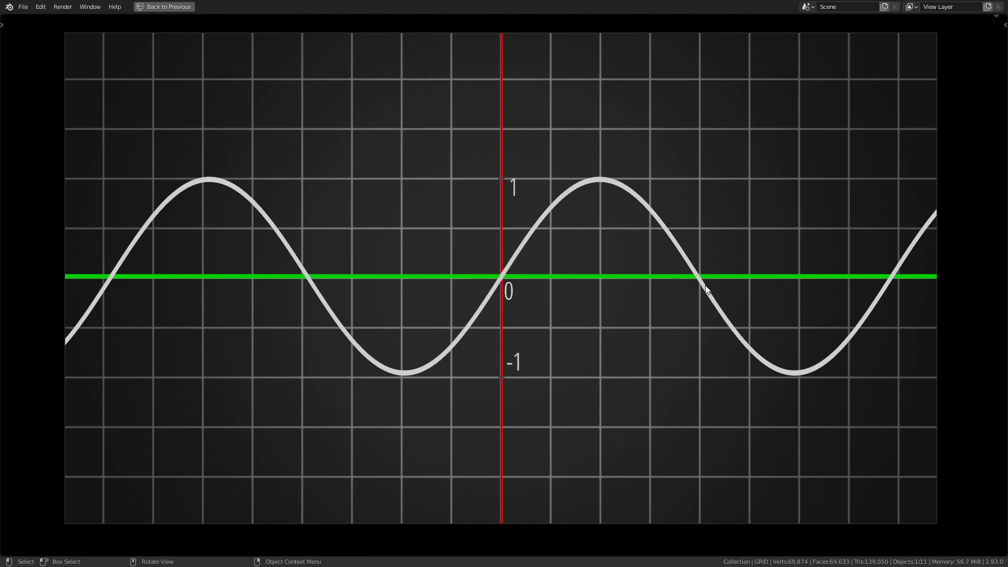
pyautogui.moveTo(803, 376)
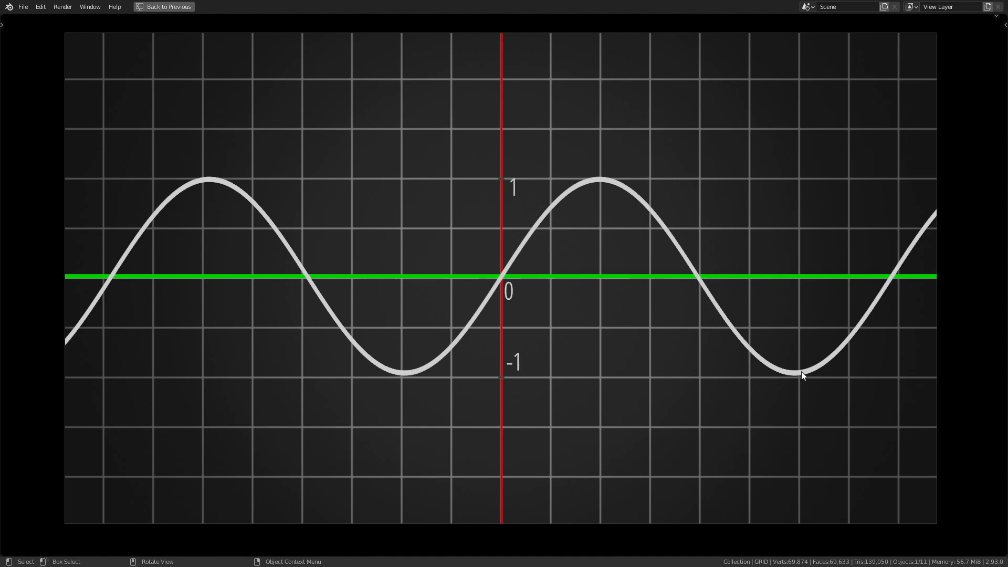
pyautogui.moveTo(889, 283)
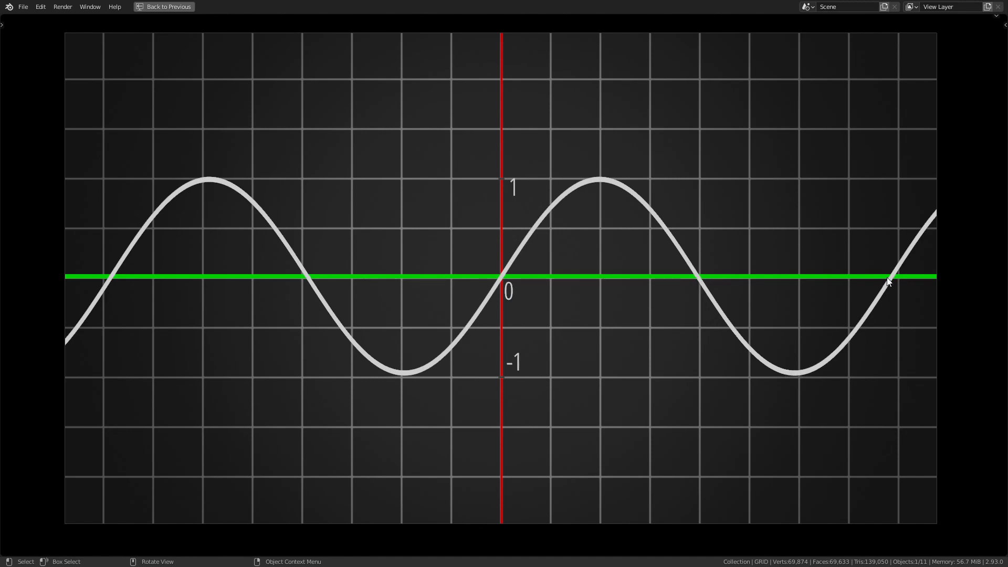
# Step: Leave the fullscreen sine graph with Back to Previous to view the stripe nodes
pyautogui.click(168, 6)
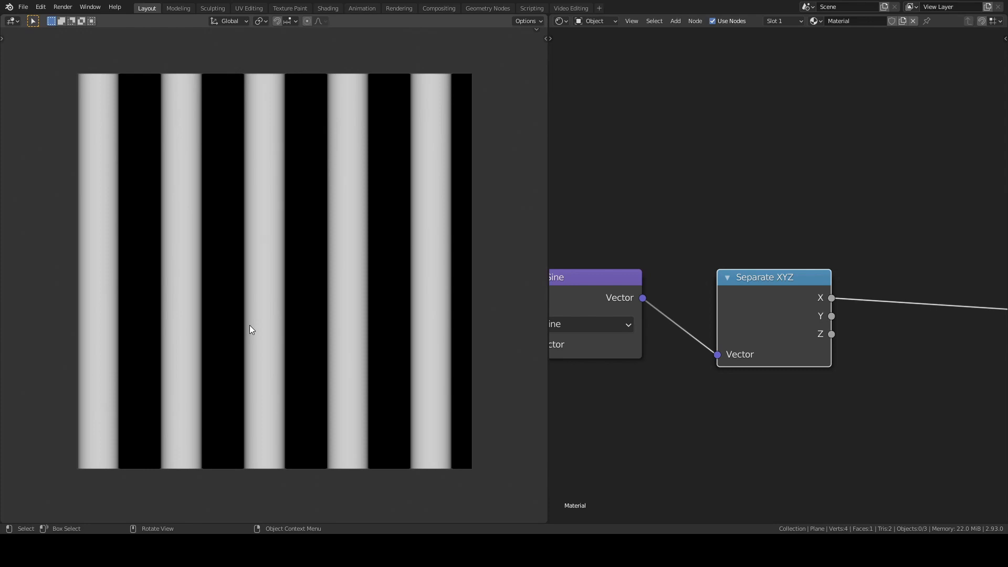
pyautogui.moveTo(312, 307)
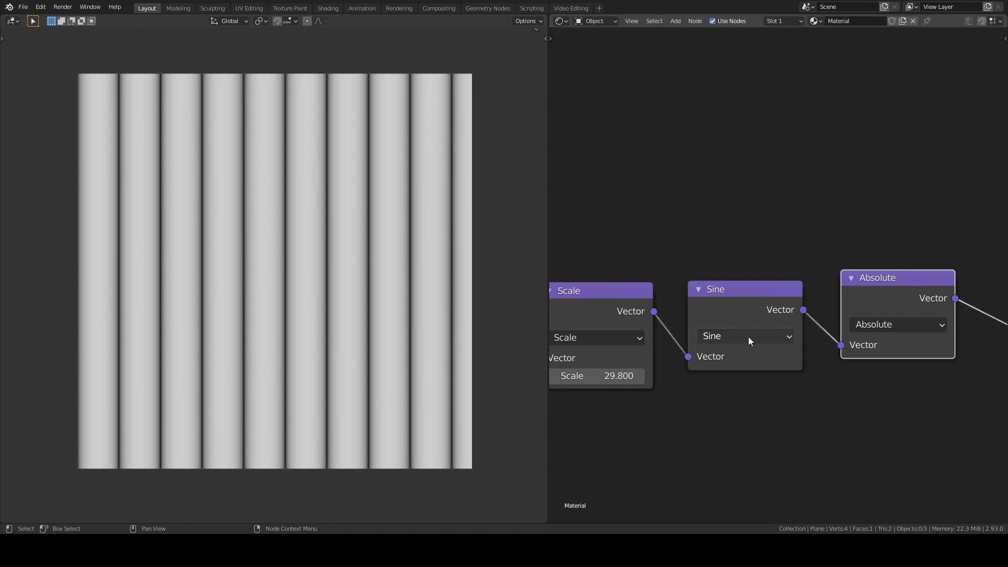
# Step: Add a Vector Math node set to Absolute after the Sine node
pyautogui.click(745, 336)
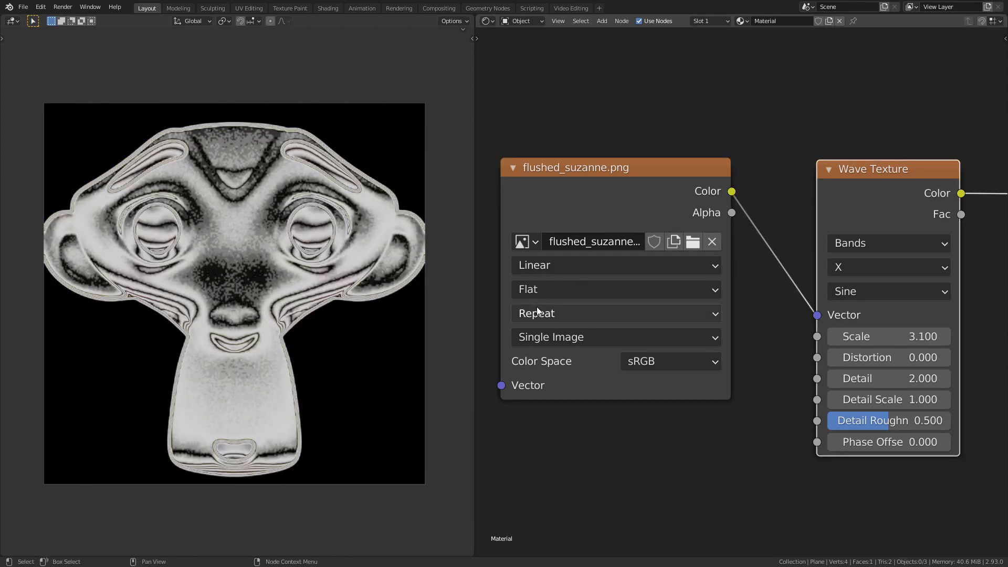
# Step: Drag the wave setting left to adjust the warped Suzanne wave-texture pattern
pyautogui.moveTo(919, 336); pyautogui.dragTo(874, 336)
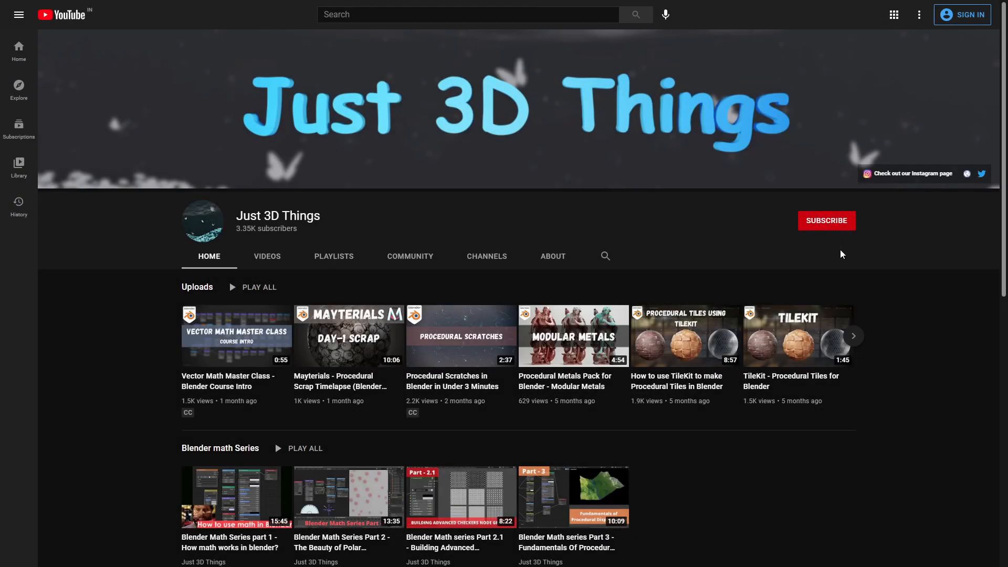
pyautogui.moveTo(830, 229)
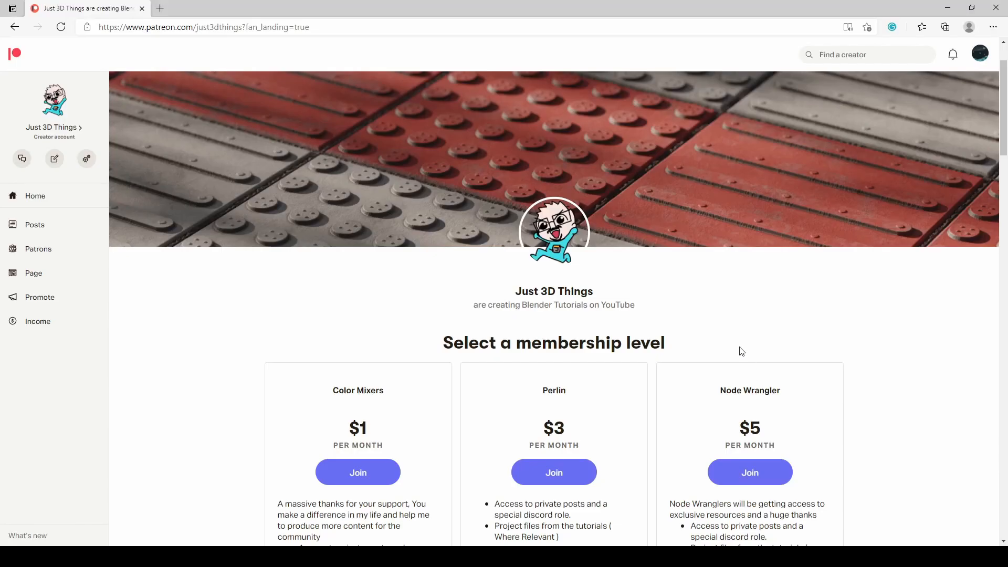
# Step: Scroll through the Color Mixers, Perlin and Node Wrangler membership tiers and back
pyautogui.scroll(-3)
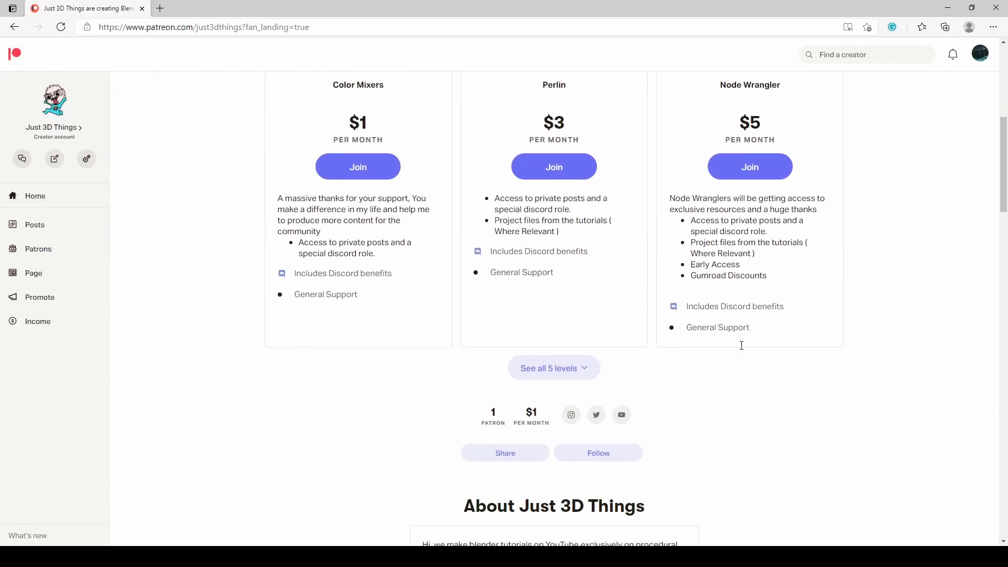
pyautogui.scroll(3)
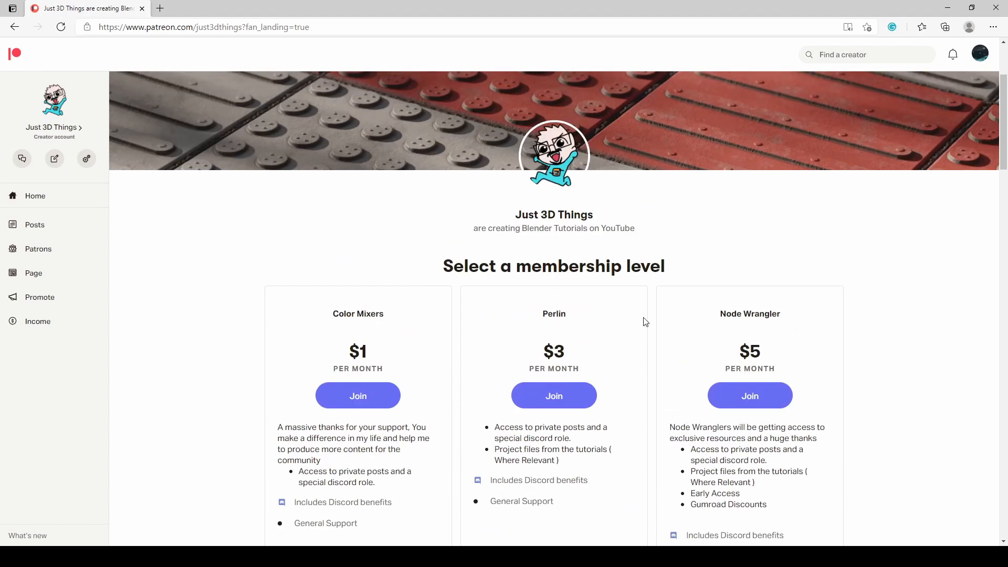